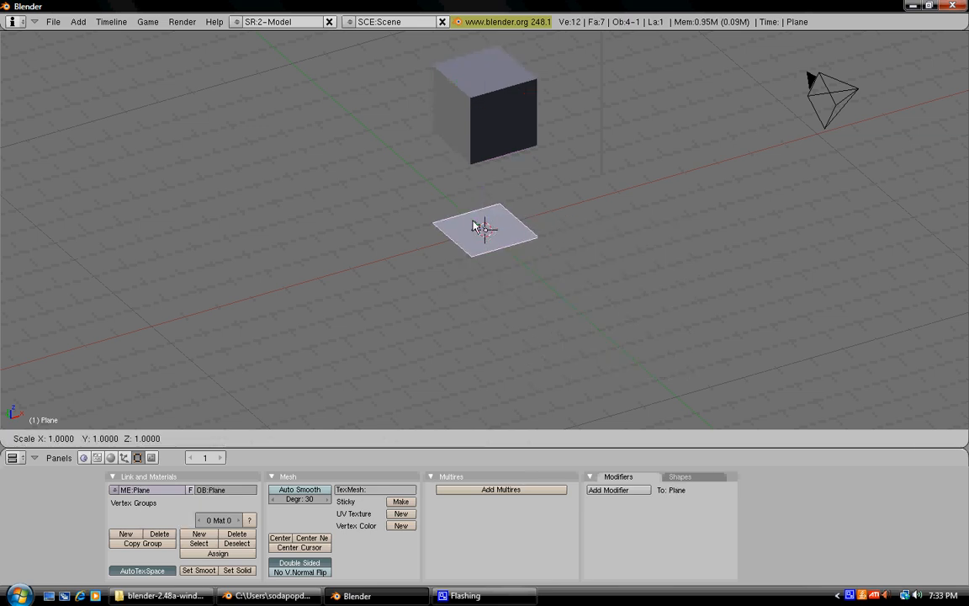
- Scale the small plane up into a wide ground floor beneath the cube
{"action": "left_click_drag", "start_coordinate": [484, 229], "coordinate": [404, 248]}
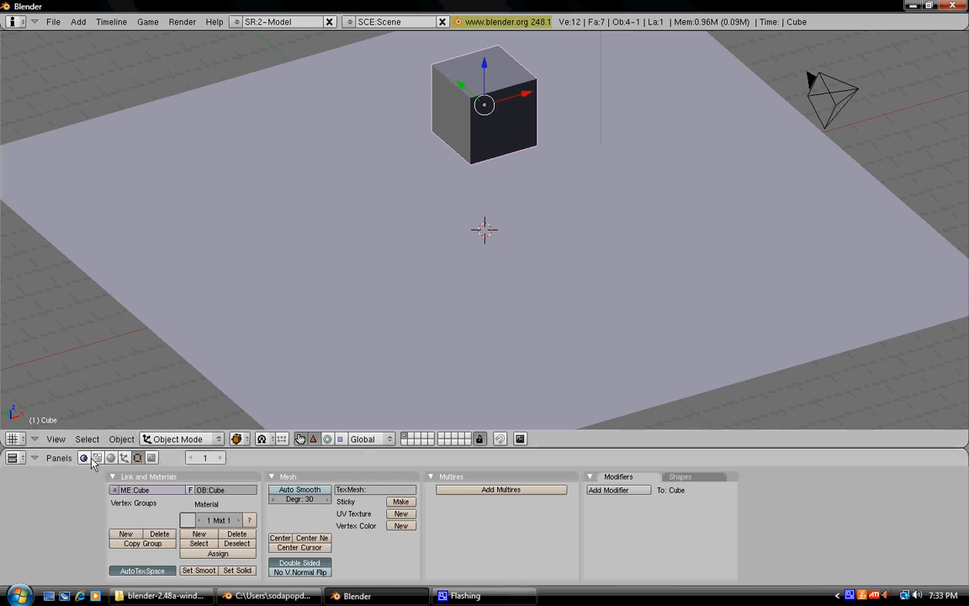
{"action": "mouse_move", "coordinate": [83, 459]}
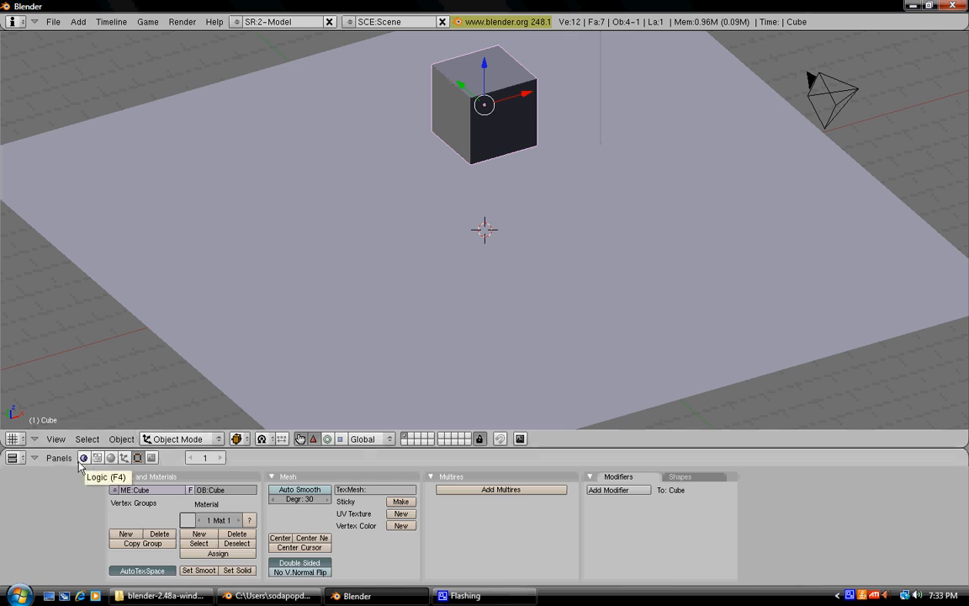
{"action": "mouse_move", "coordinate": [87, 463]}
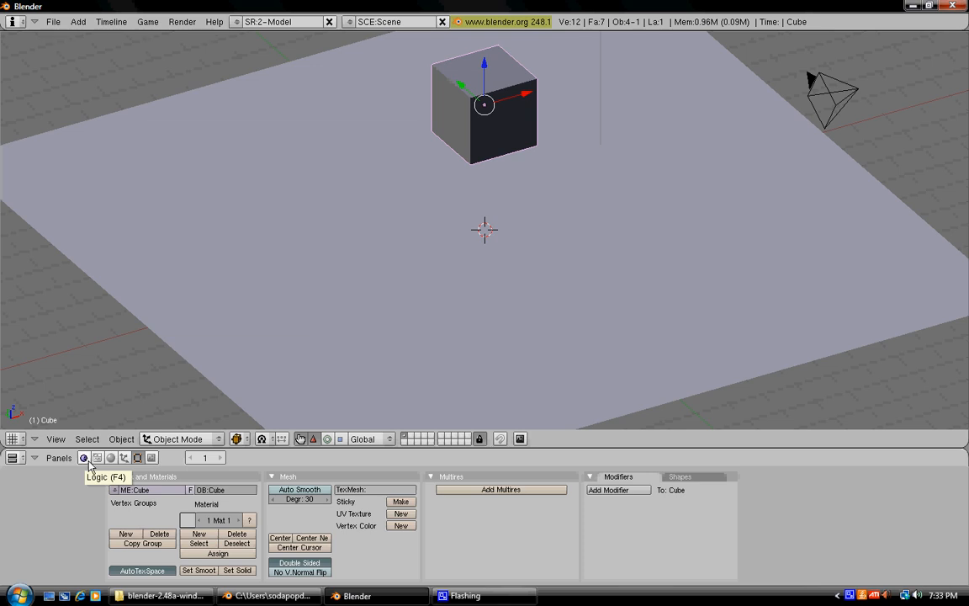
- In the Logic panel, make the cube a Rigid body with collision Bounds enabled
{"action": "left_click", "coordinate": [82, 457]}
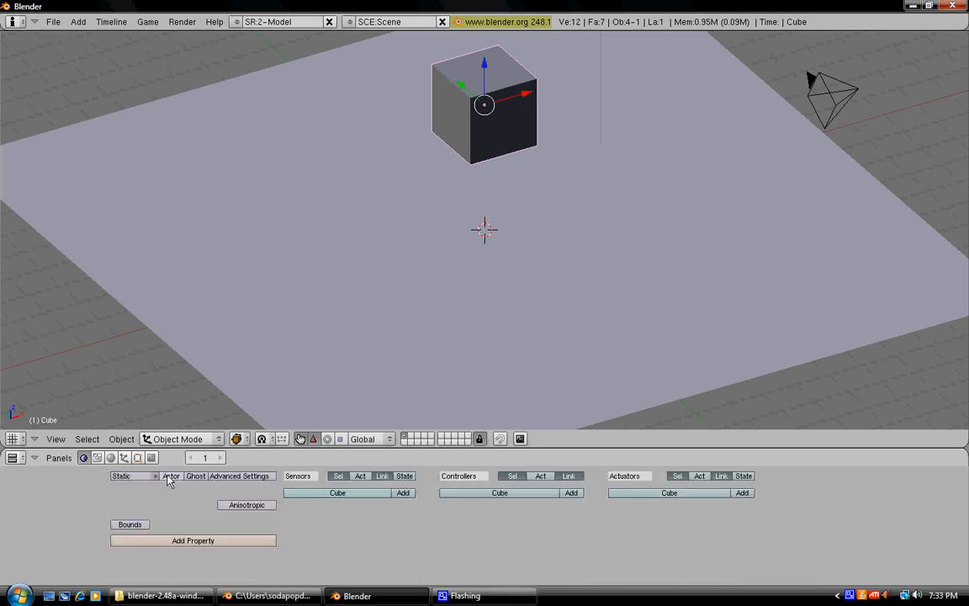
{"action": "mouse_move", "coordinate": [170, 476]}
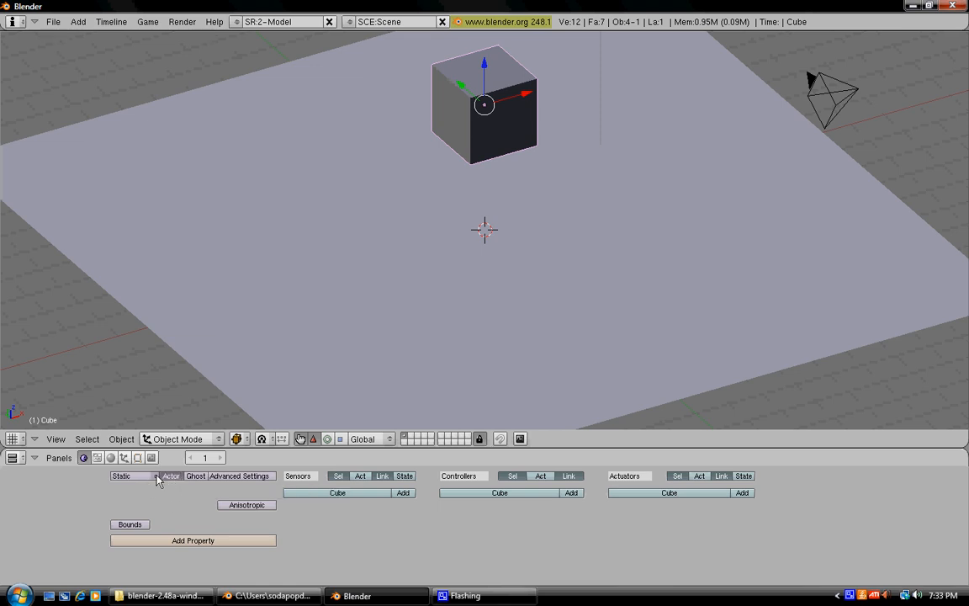
{"action": "left_click", "coordinate": [130, 476]}
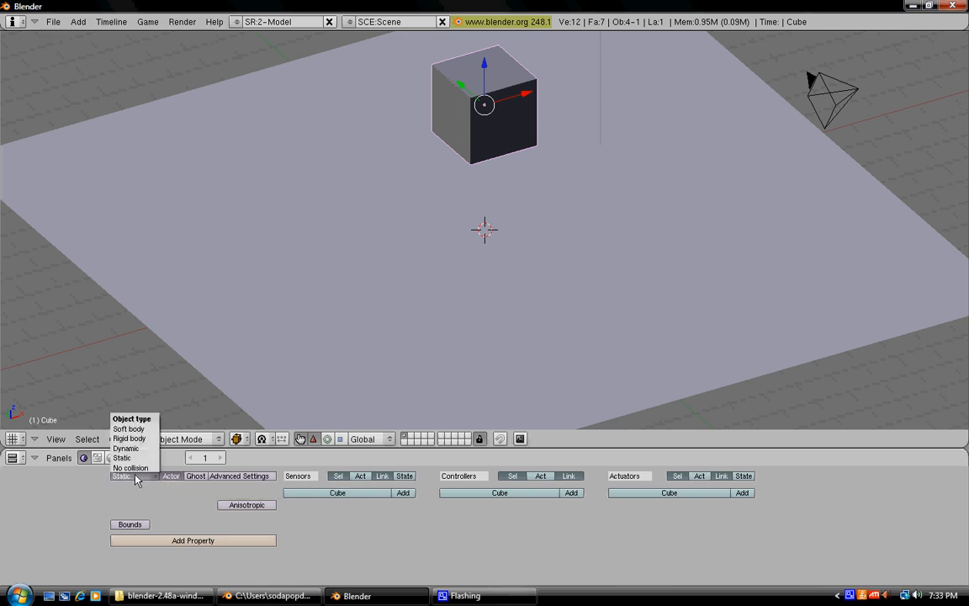
{"action": "left_click", "coordinate": [128, 439]}
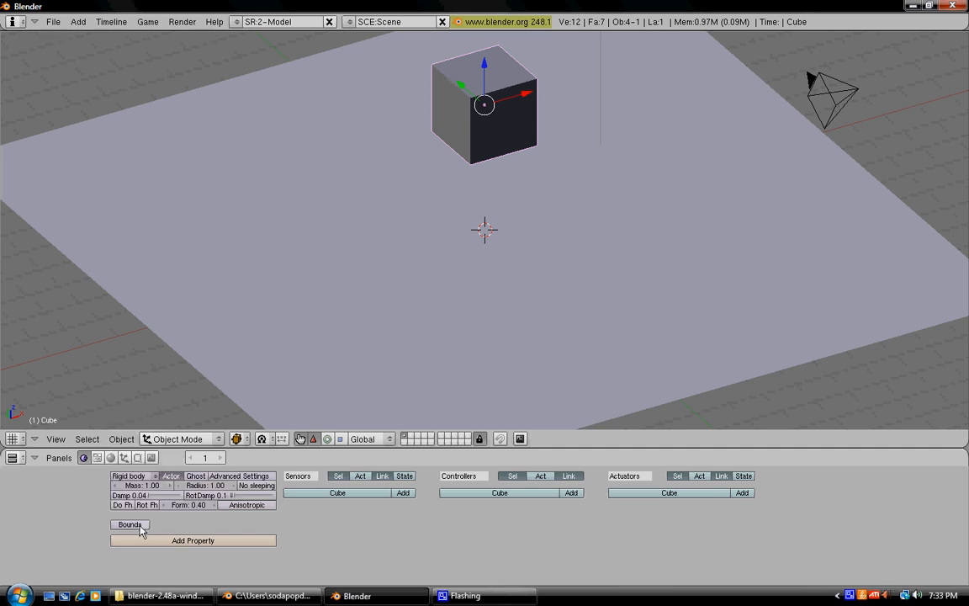
{"action": "left_click", "coordinate": [129, 525]}
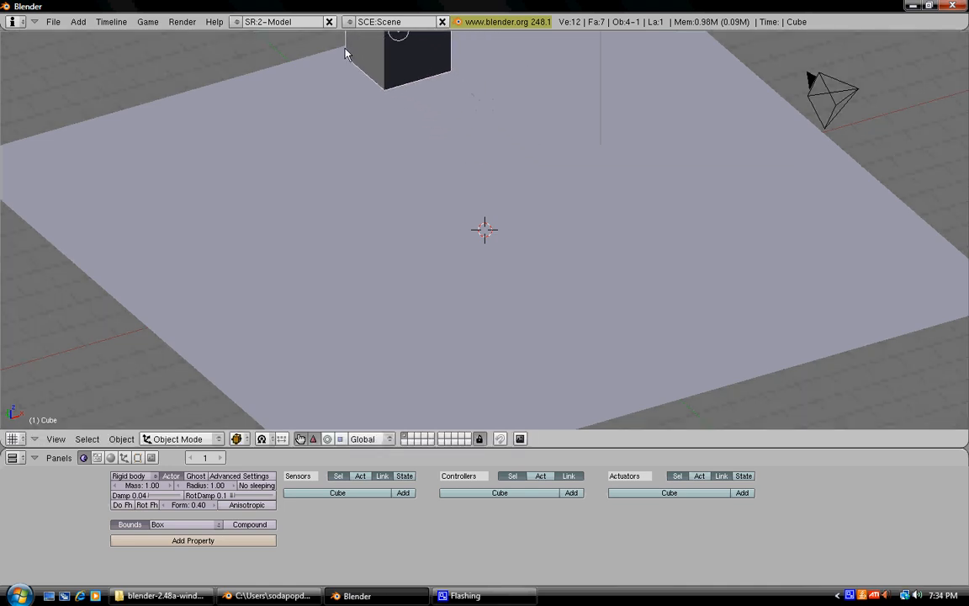
{"action": "mouse_move", "coordinate": [523, 206]}
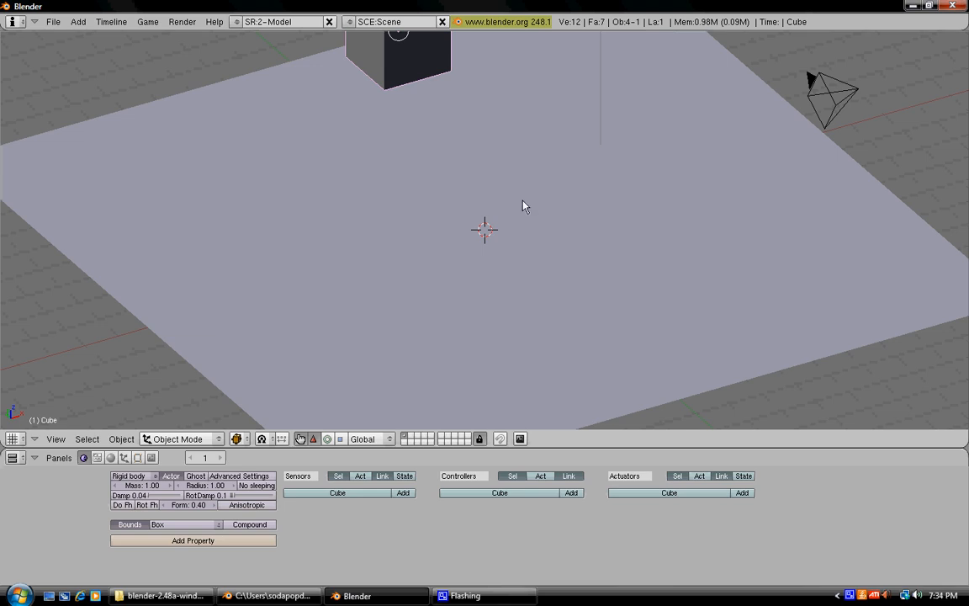
{"action": "mouse_move", "coordinate": [485, 232]}
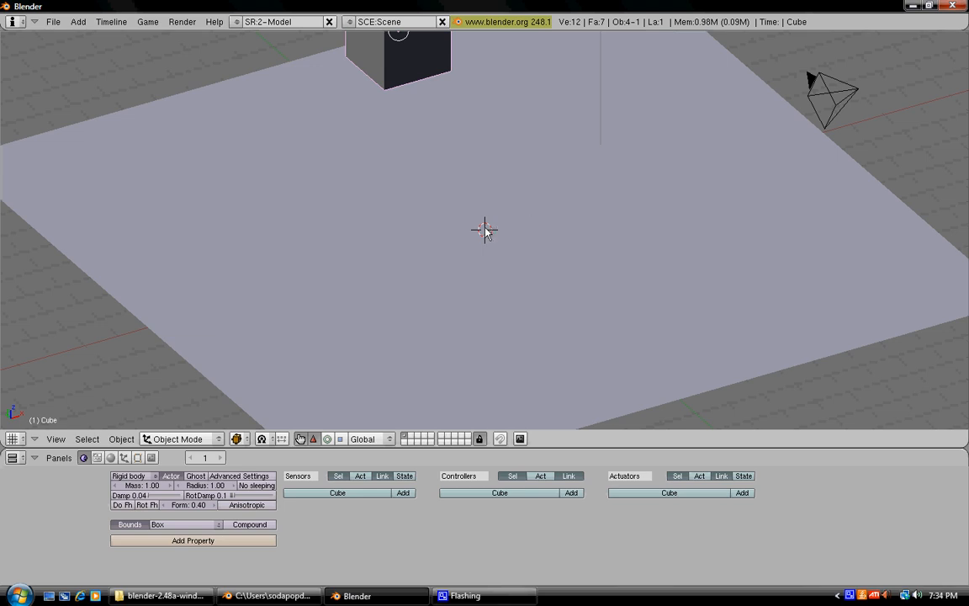
- Add a UV sphere above the floor and set its object type to Rigid body
{"action": "left_click", "coordinate": [484, 229]}
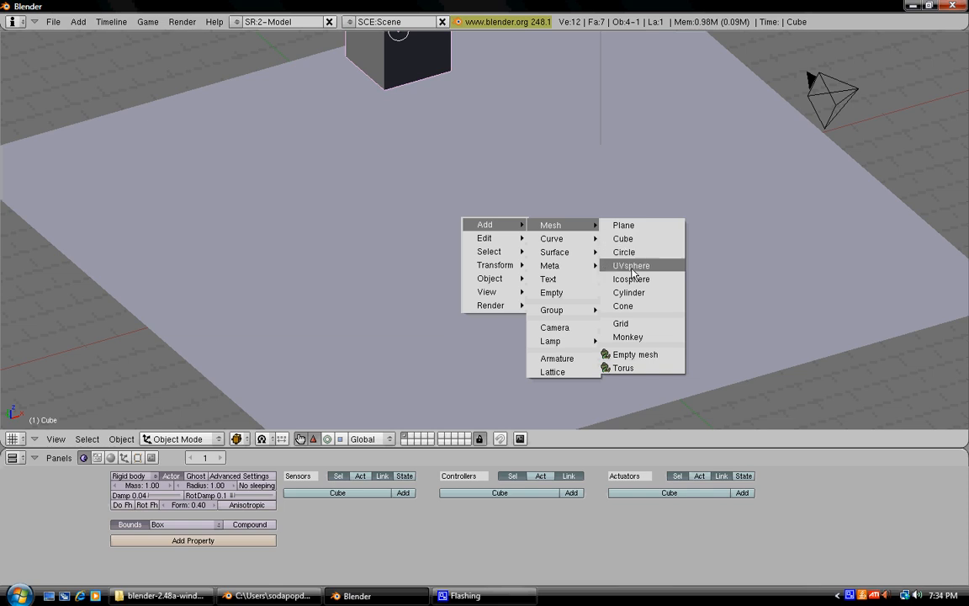
{"action": "left_click", "coordinate": [631, 265]}
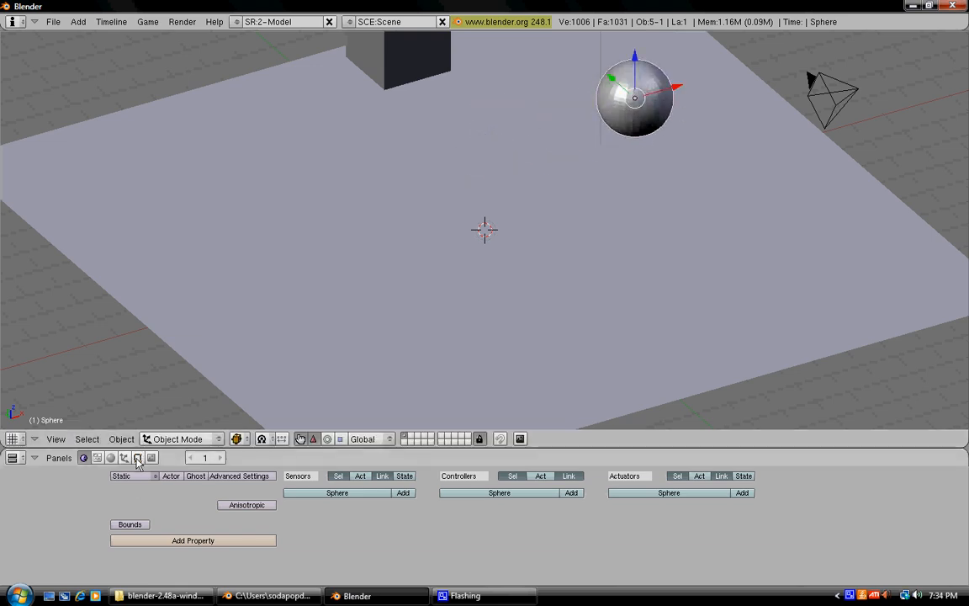
{"action": "left_click", "coordinate": [137, 458]}
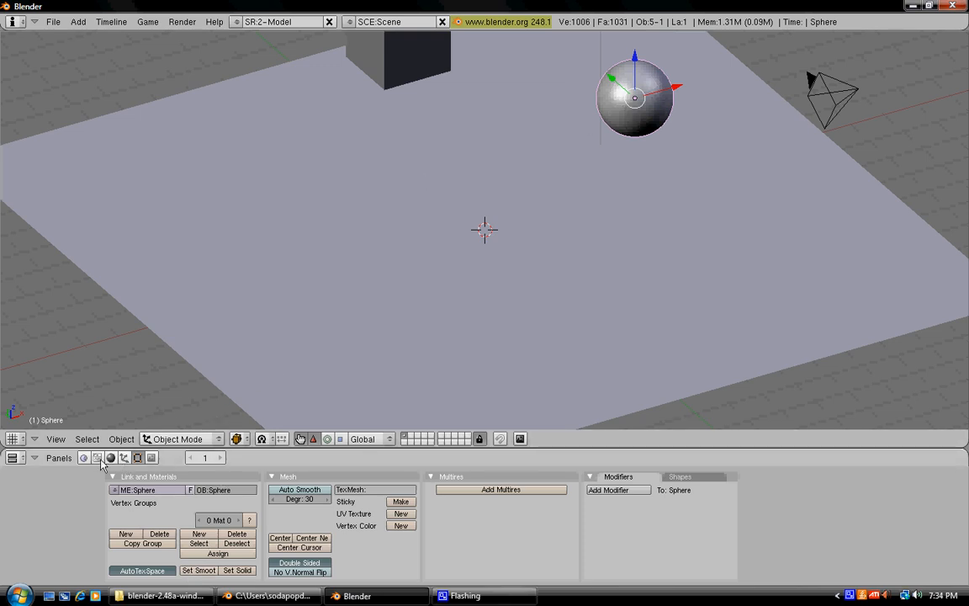
{"action": "left_click", "coordinate": [98, 458]}
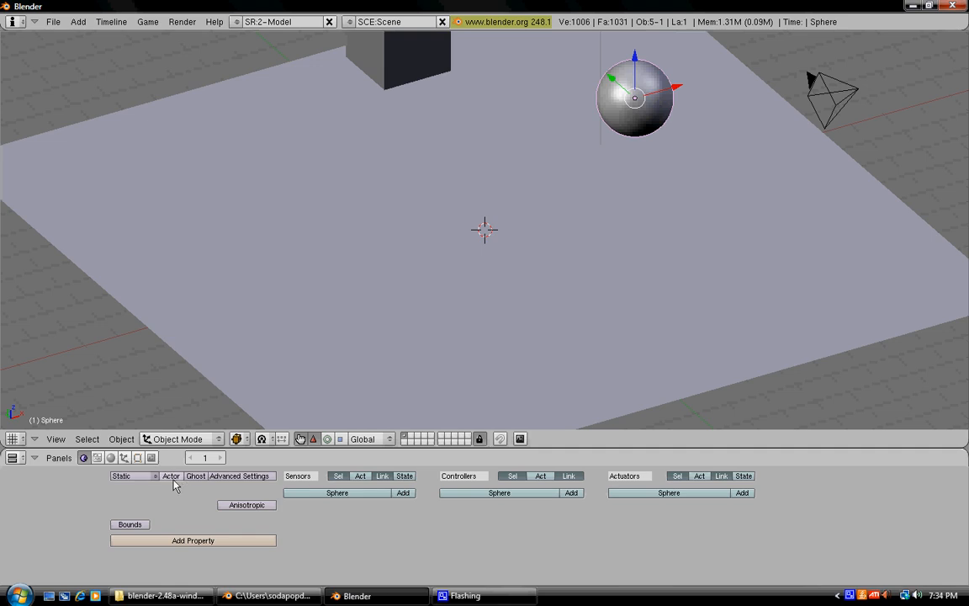
{"action": "left_click", "coordinate": [130, 475]}
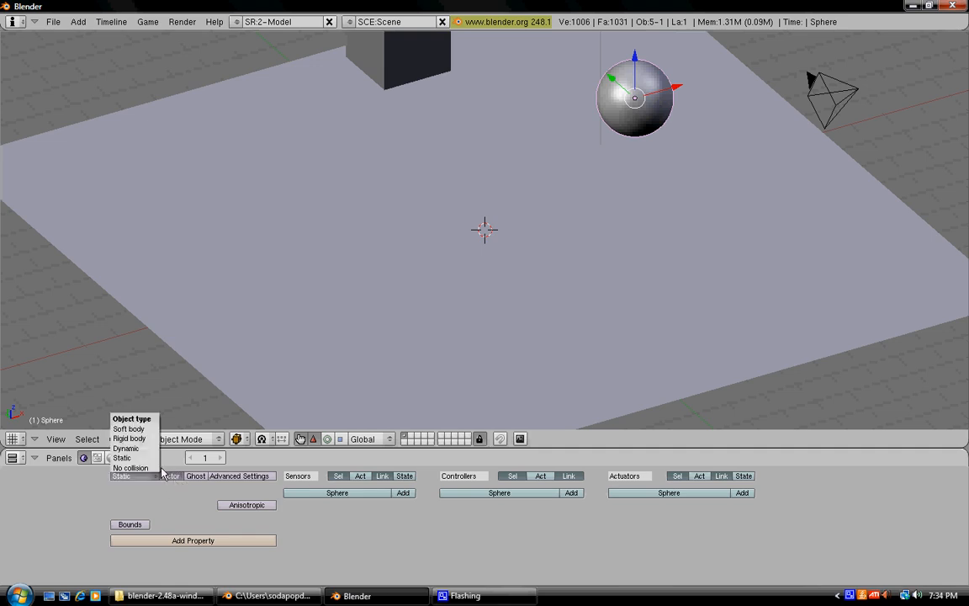
{"action": "left_click", "coordinate": [128, 437]}
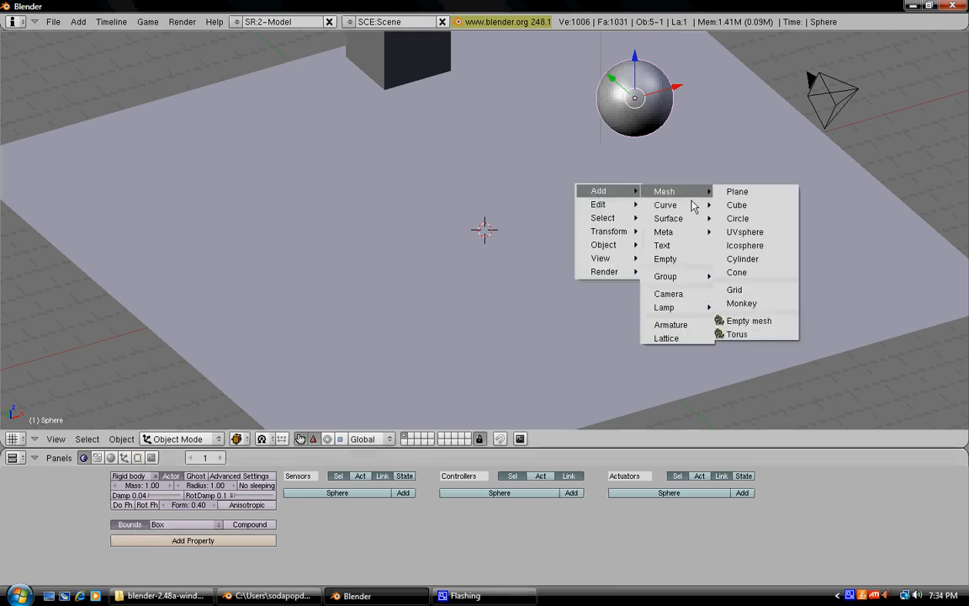
- Add a new plane and position it as a narrow ramp under the sphere
{"action": "left_click", "coordinate": [736, 191]}
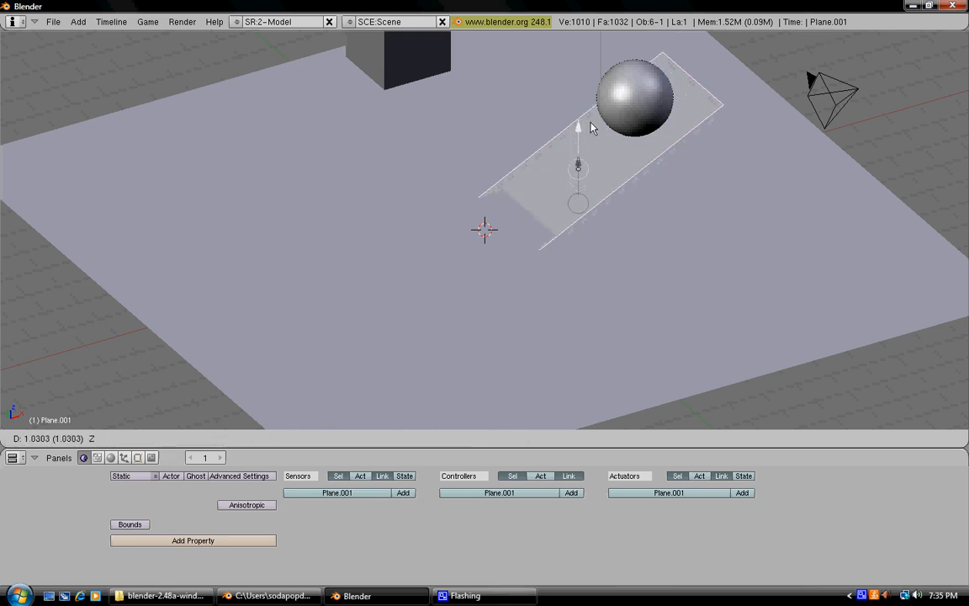
{"action": "left_click", "coordinate": [632, 99]}
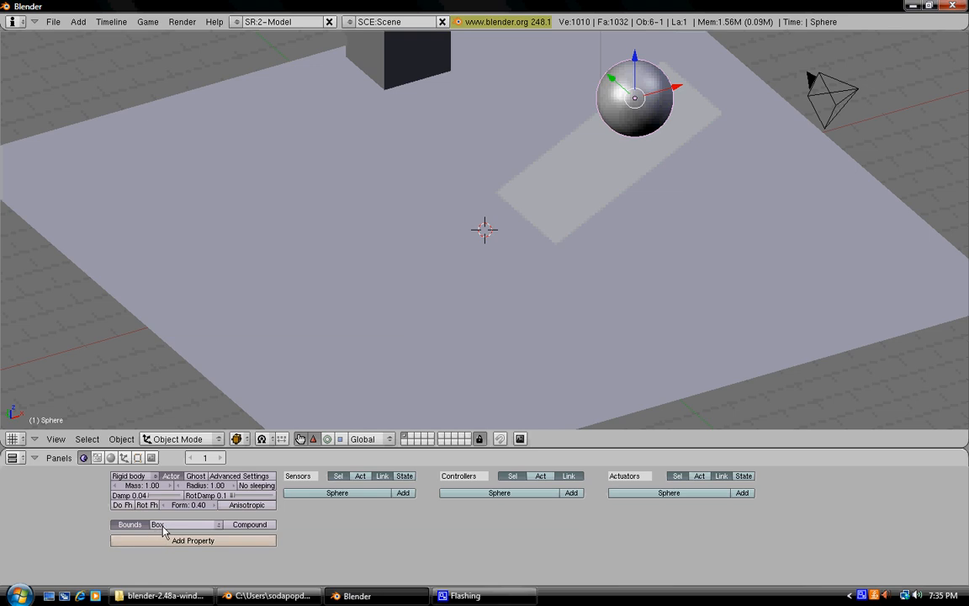
{"action": "mouse_move", "coordinate": [172, 529]}
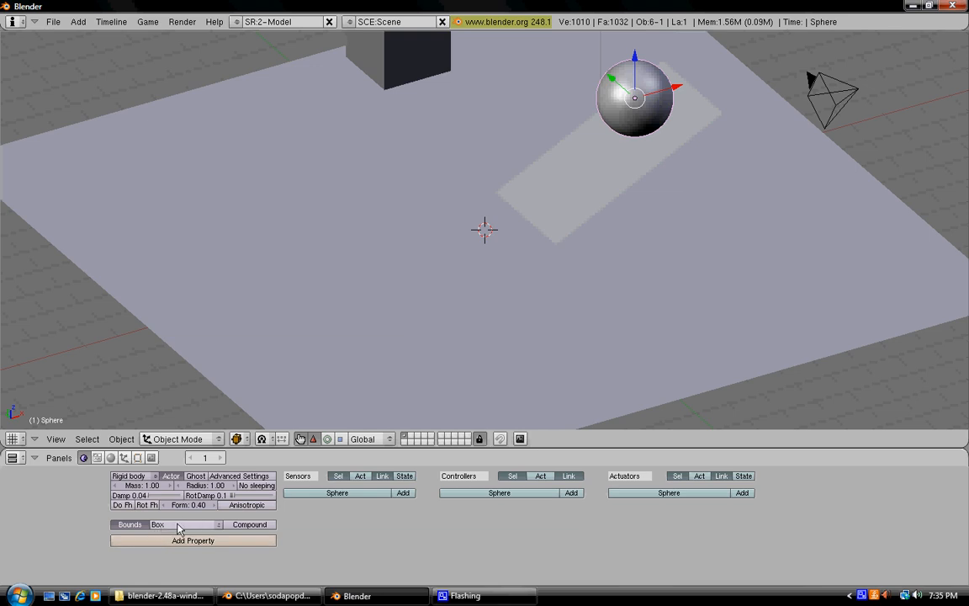
- Change the sphere's collision bounds type from Box to Sphere
{"action": "left_click", "coordinate": [181, 525]}
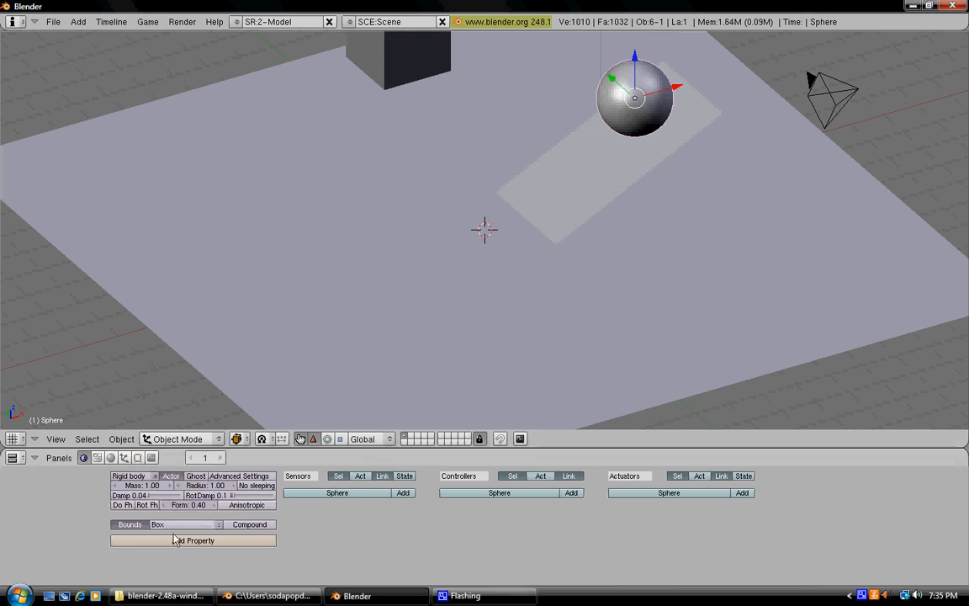
{"action": "left_click", "coordinate": [181, 525]}
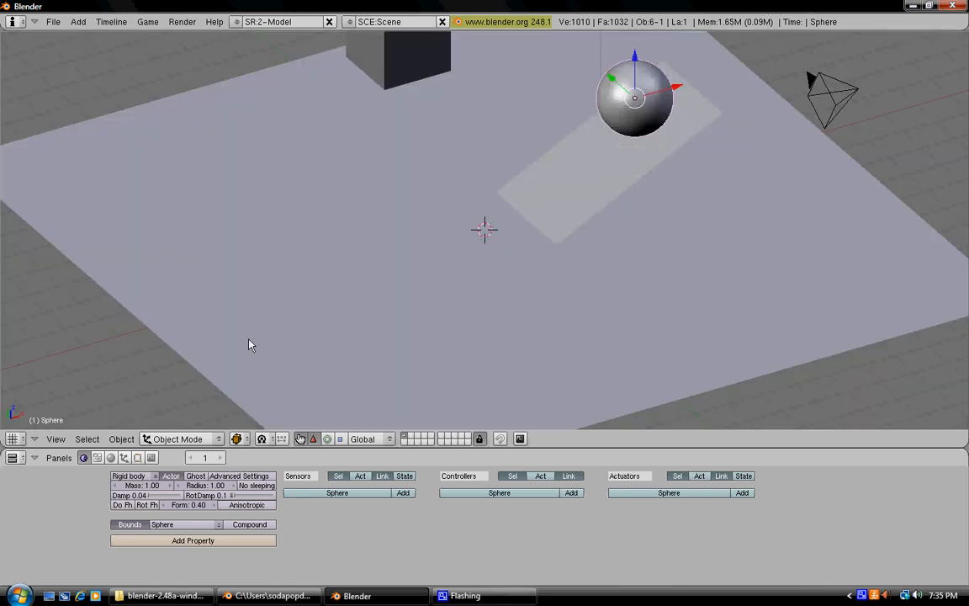
{"action": "mouse_move", "coordinate": [537, 150]}
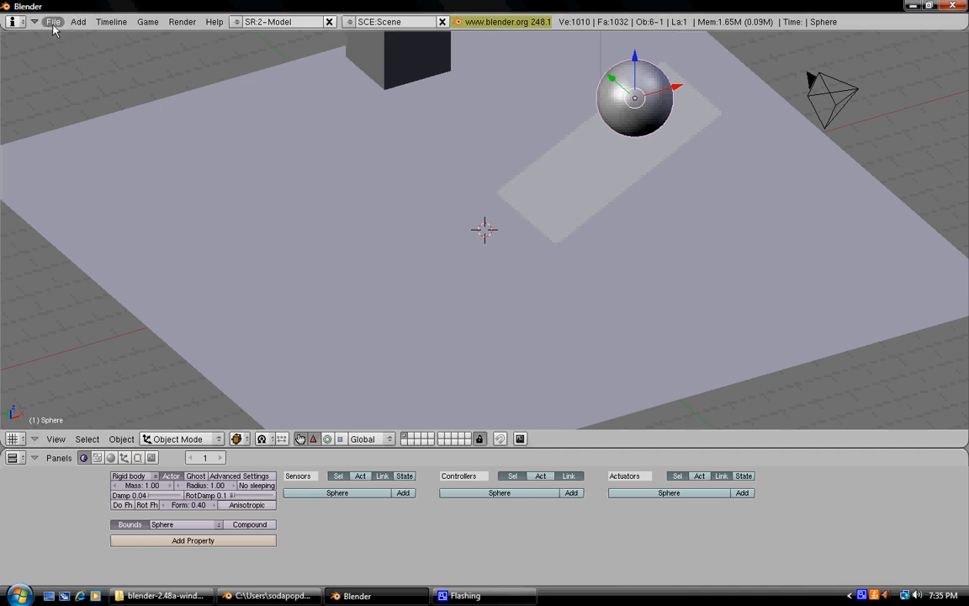
- Start a new scene with File > New and add a flat floor plane
{"action": "left_click", "coordinate": [58, 21]}
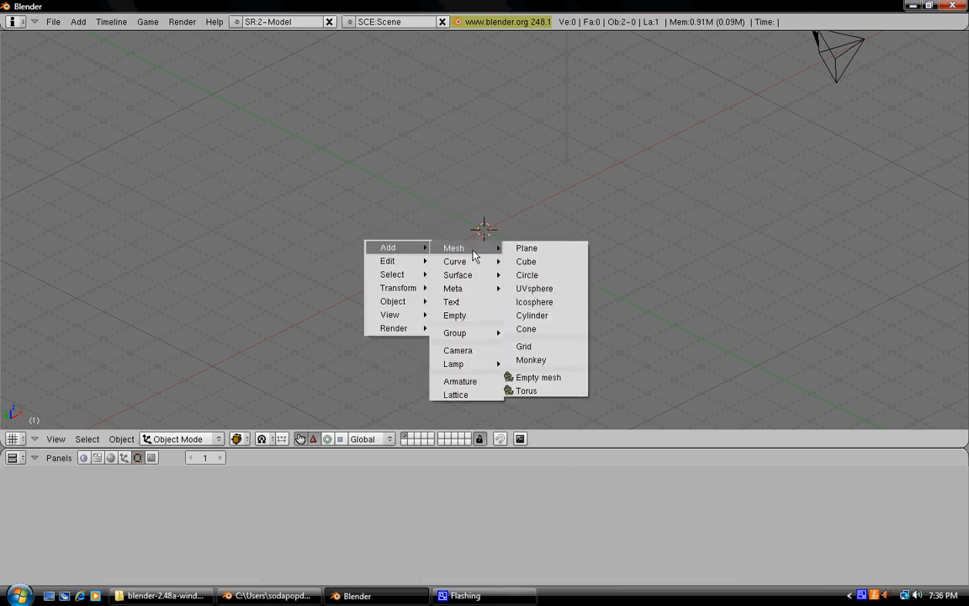
{"action": "left_click", "coordinate": [525, 247]}
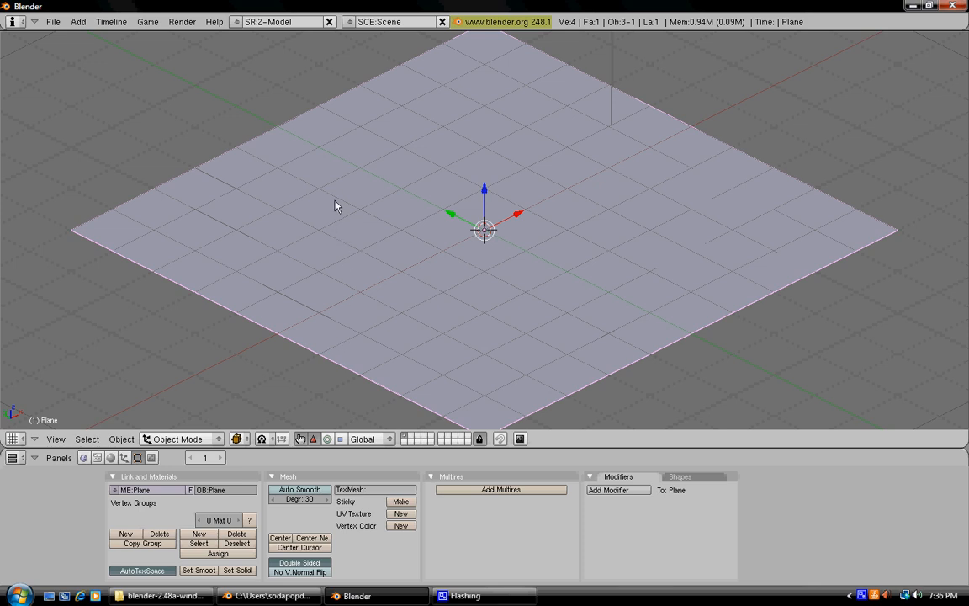
{"action": "mouse_move", "coordinate": [146, 323]}
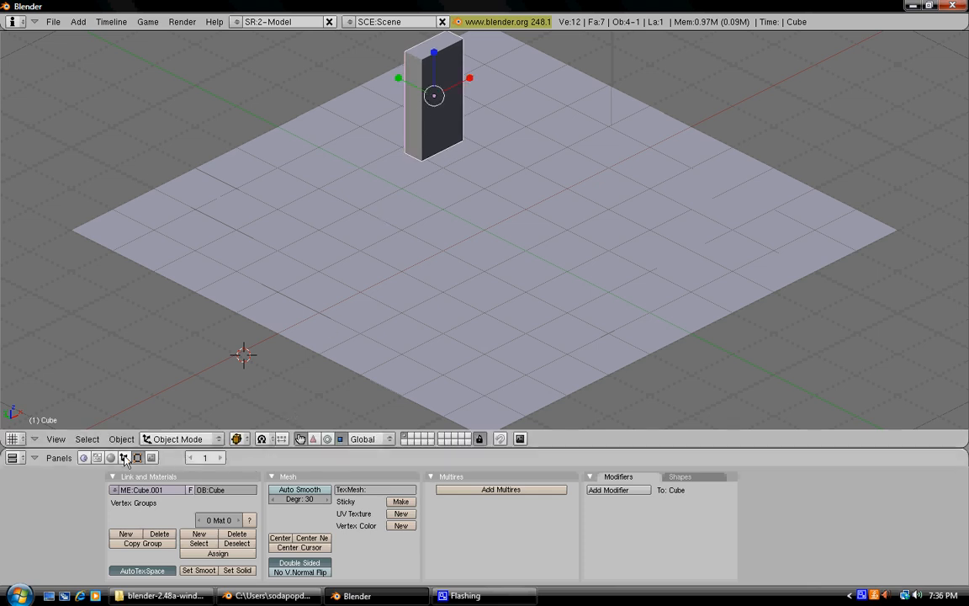
- Open the Shading material settings for the tall thin block
{"action": "left_click", "coordinate": [110, 458]}
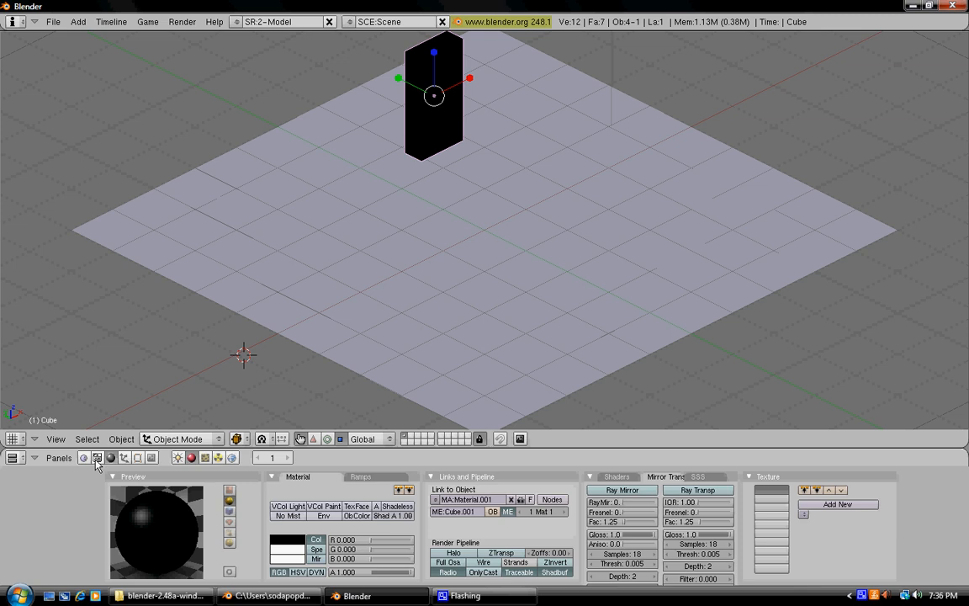
- Set the black block's object type to Rigid body with Box bounds
{"action": "left_click", "coordinate": [83, 458]}
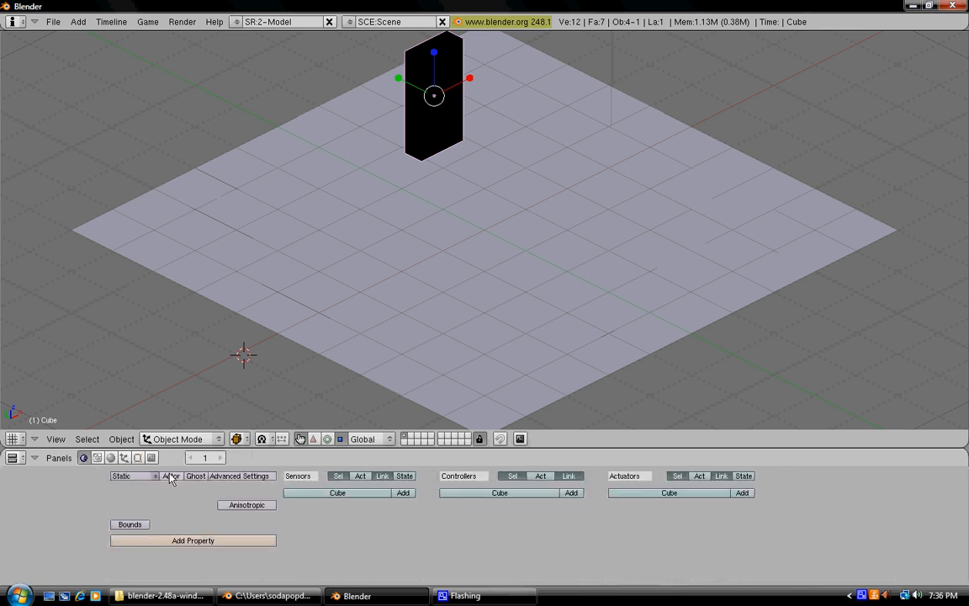
{"action": "mouse_move", "coordinate": [172, 476]}
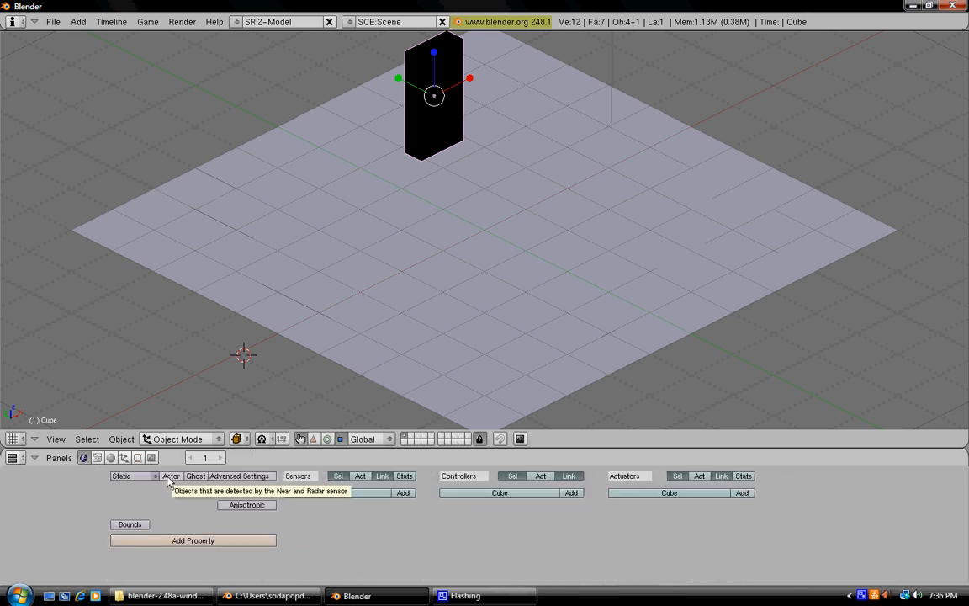
{"action": "left_click", "coordinate": [130, 475]}
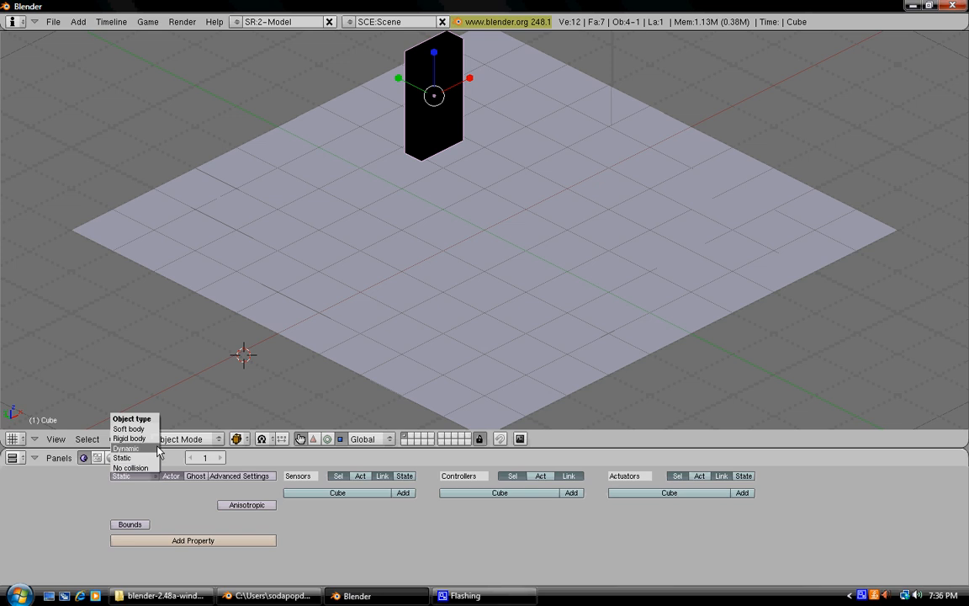
{"action": "left_click", "coordinate": [128, 438]}
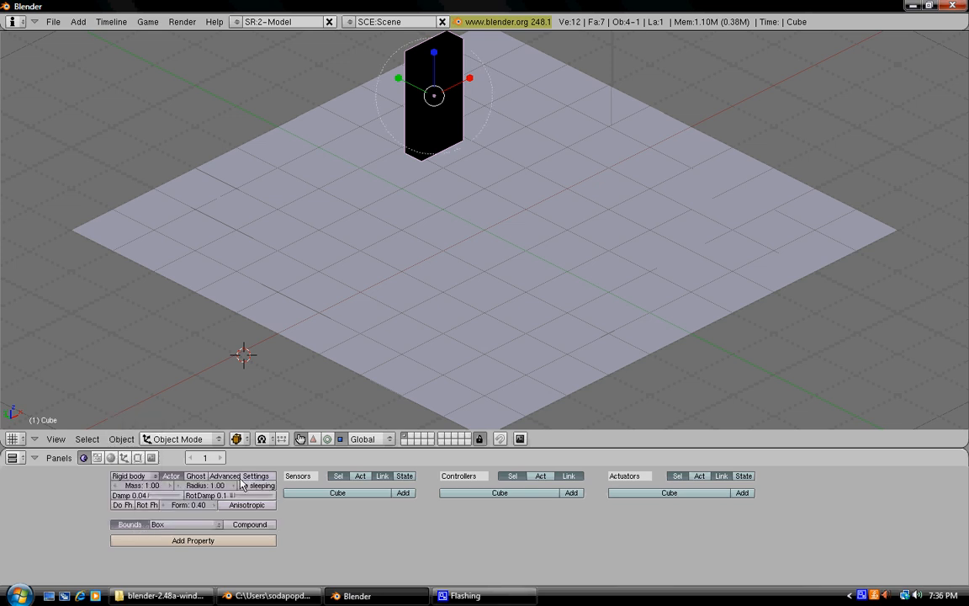
{"action": "left_click", "coordinate": [256, 485]}
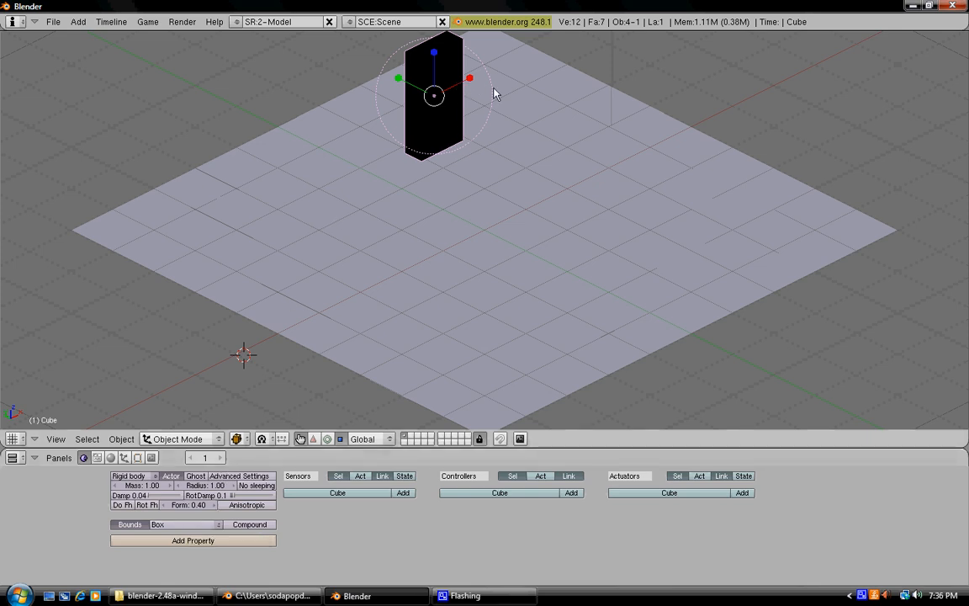
{"action": "mouse_move", "coordinate": [301, 264]}
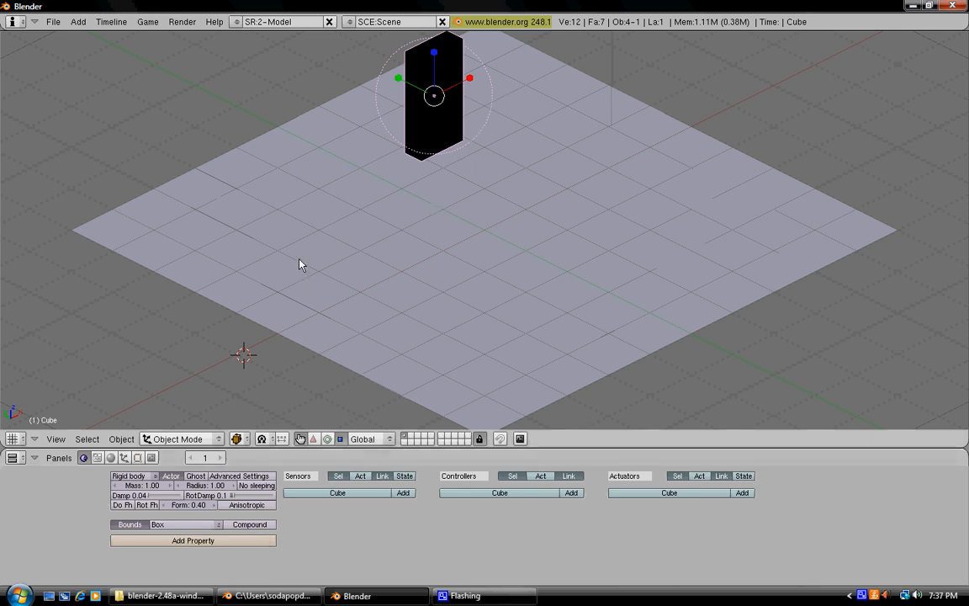
{"action": "mouse_move", "coordinate": [195, 441]}
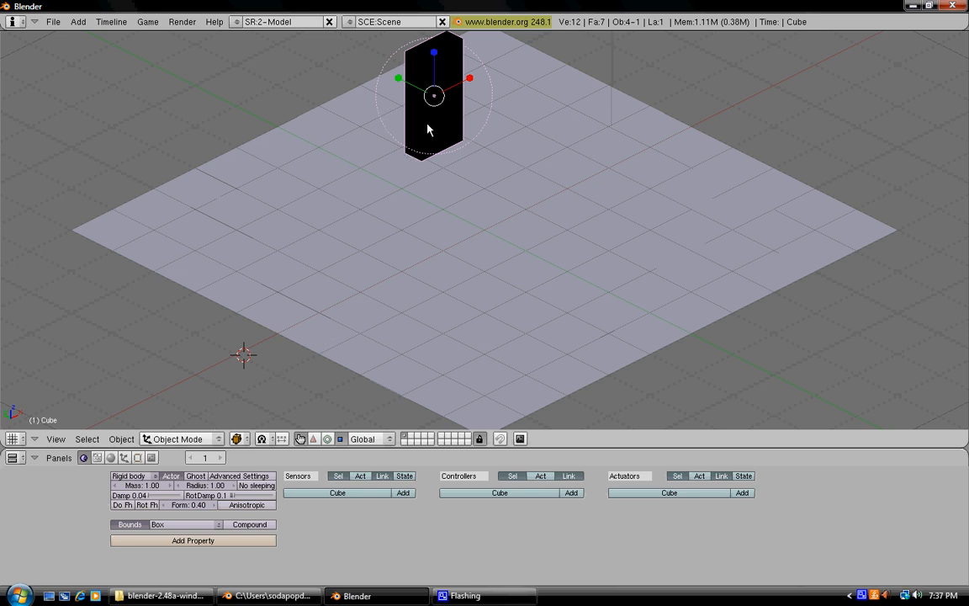
- Line up the block copies into a row of five dominoes
{"action": "left_click_drag", "start_coordinate": [433, 97], "coordinate": [459, 135]}
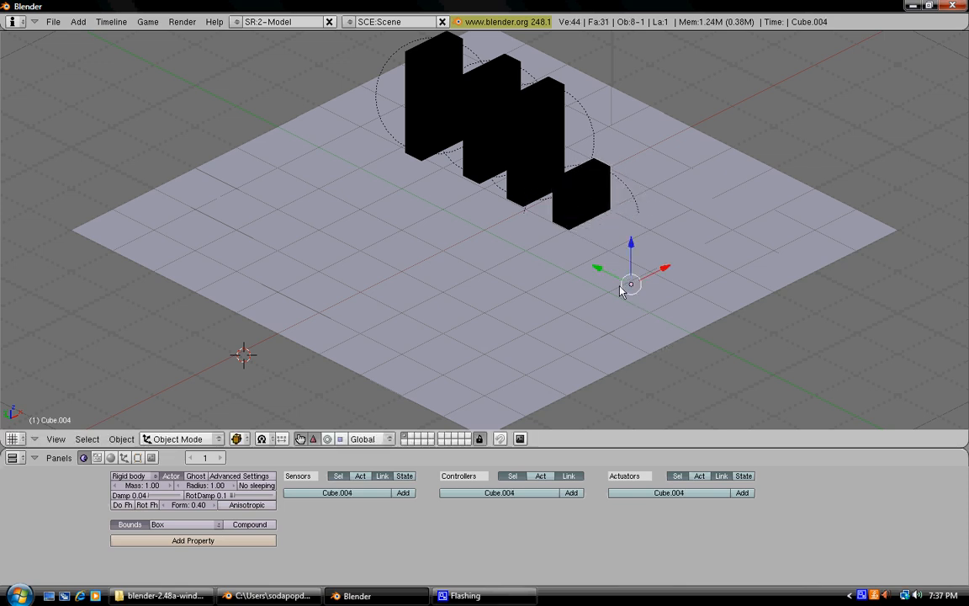
{"action": "left_click_drag", "start_coordinate": [630, 283], "coordinate": [631, 151]}
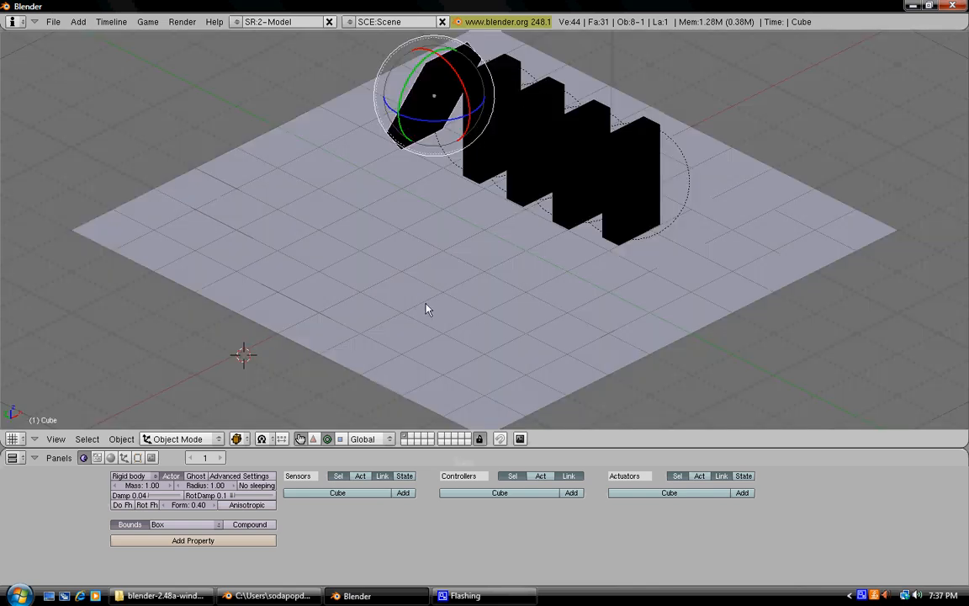
{"action": "mouse_move", "coordinate": [548, 297]}
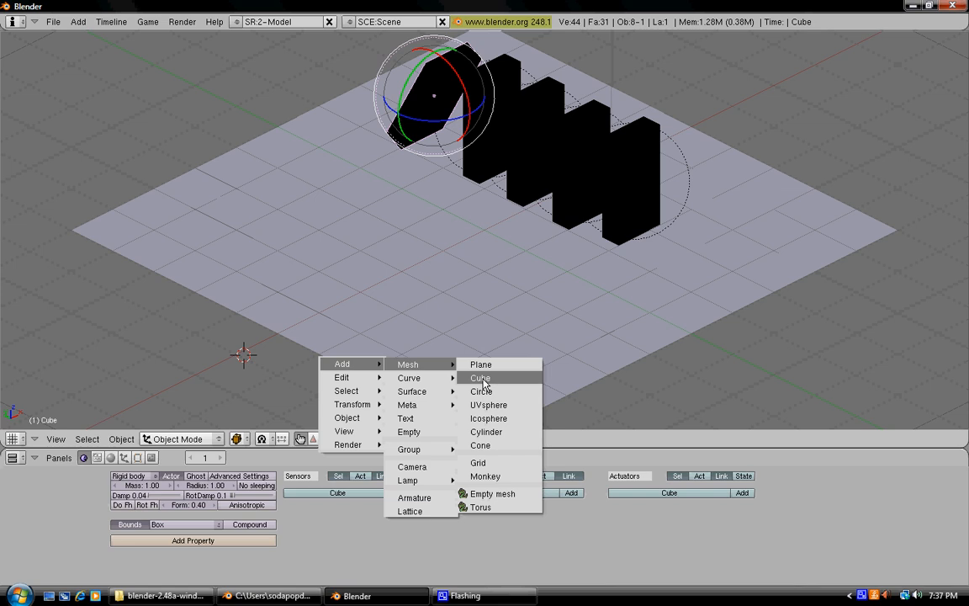
- Add a cube as a flat box and place it on the last domino
{"action": "left_click", "coordinate": [480, 377]}
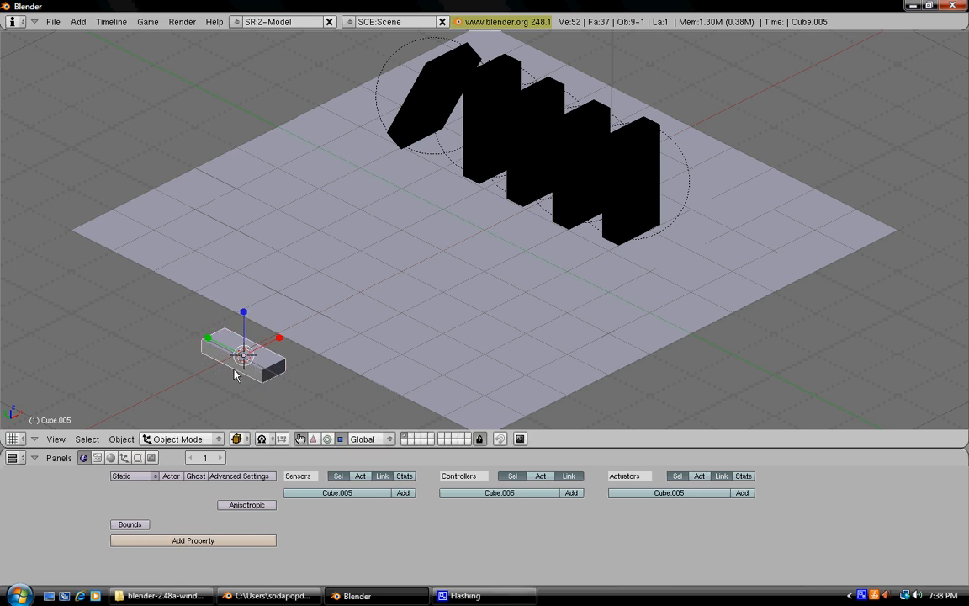
{"action": "mouse_move", "coordinate": [266, 408]}
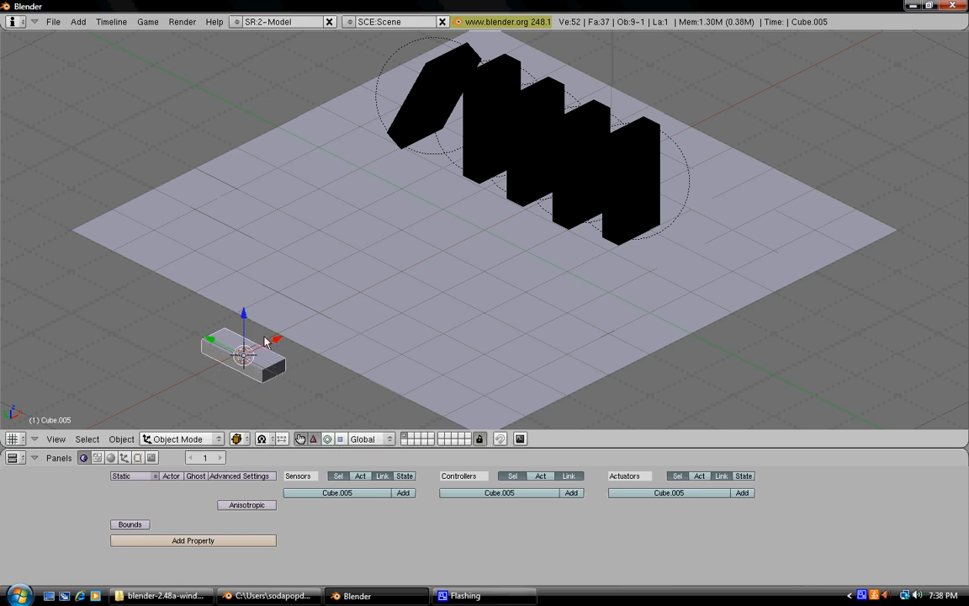
{"action": "left_click_drag", "start_coordinate": [243, 353], "coordinate": [244, 159]}
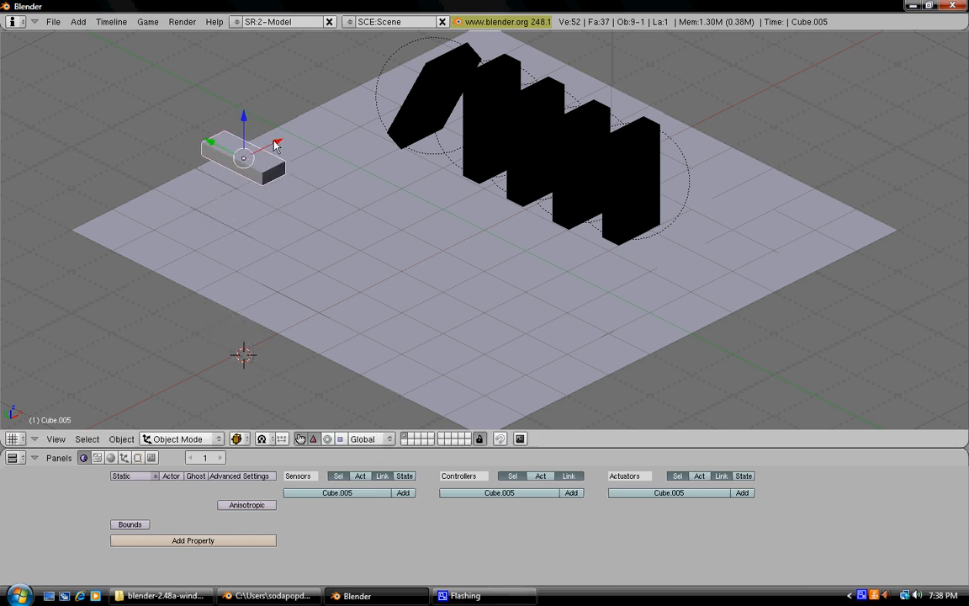
{"action": "left_click_drag", "start_coordinate": [244, 159], "coordinate": [446, 68]}
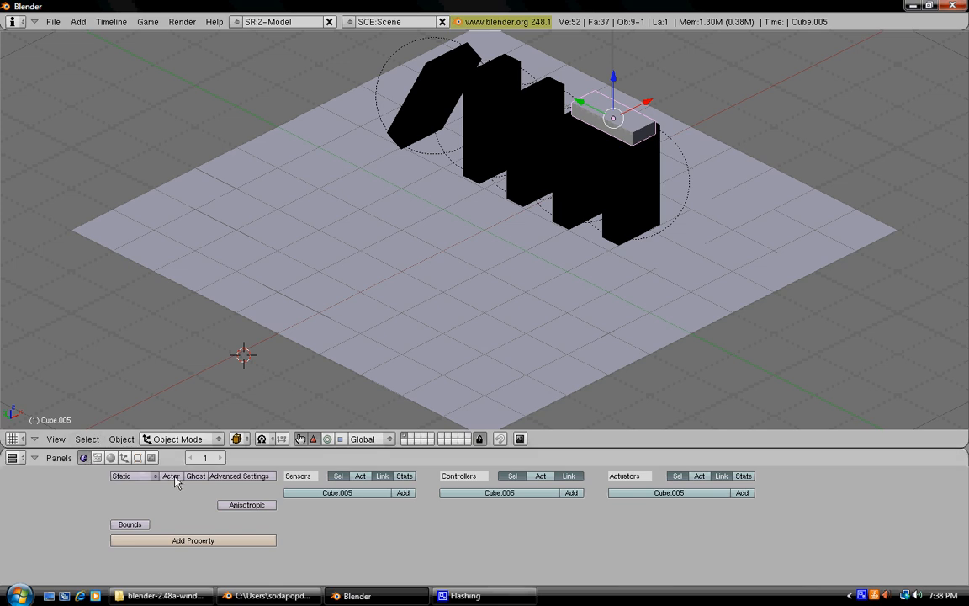
- Set the flat box's object type to Rigid body
{"action": "left_click", "coordinate": [133, 476]}
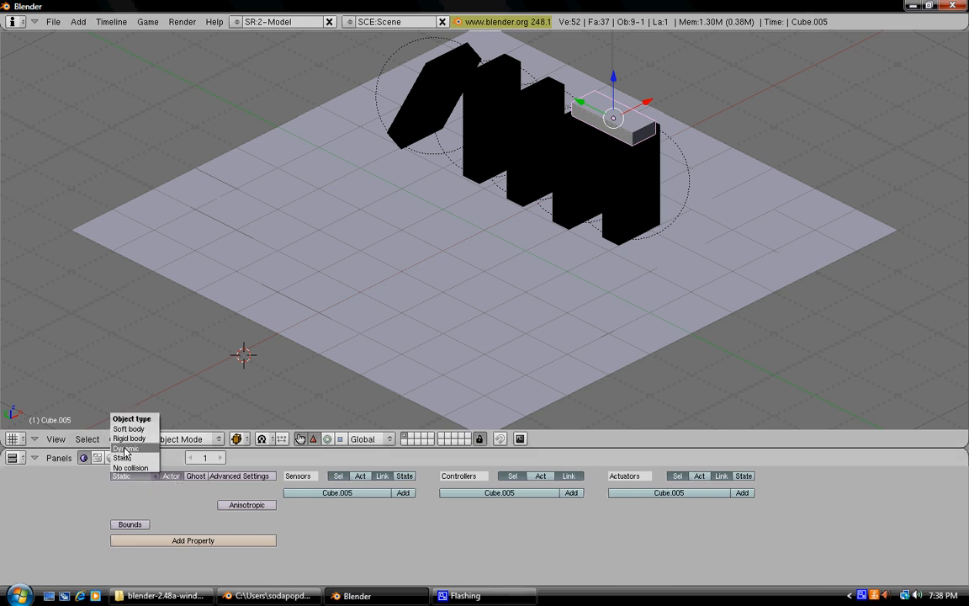
{"action": "left_click", "coordinate": [128, 438]}
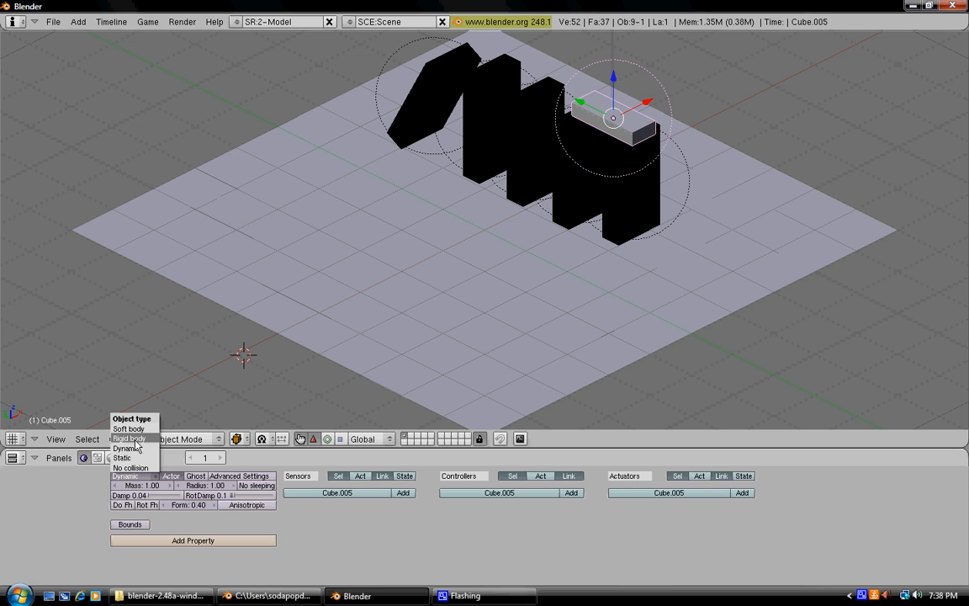
{"action": "left_click", "coordinate": [128, 438]}
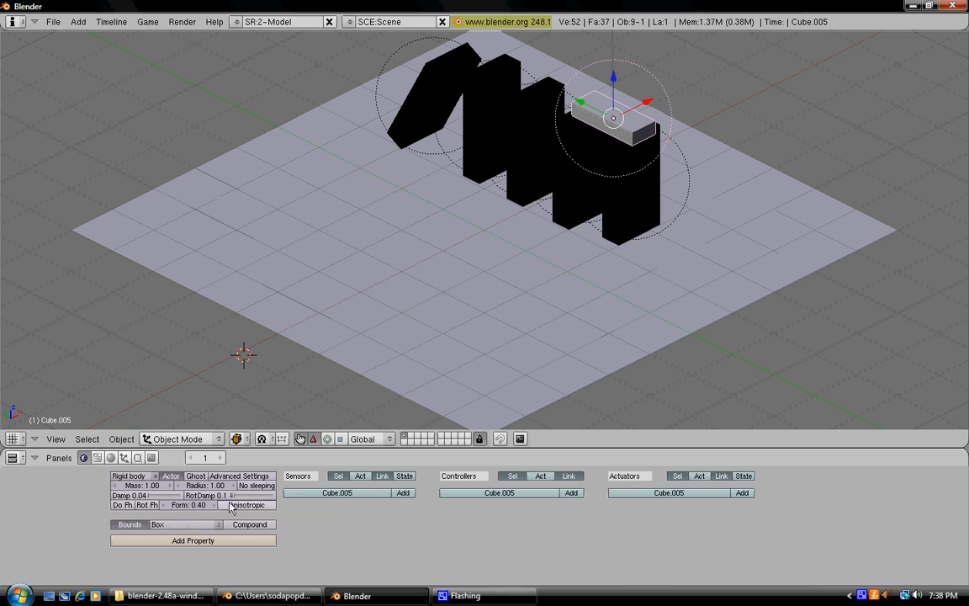